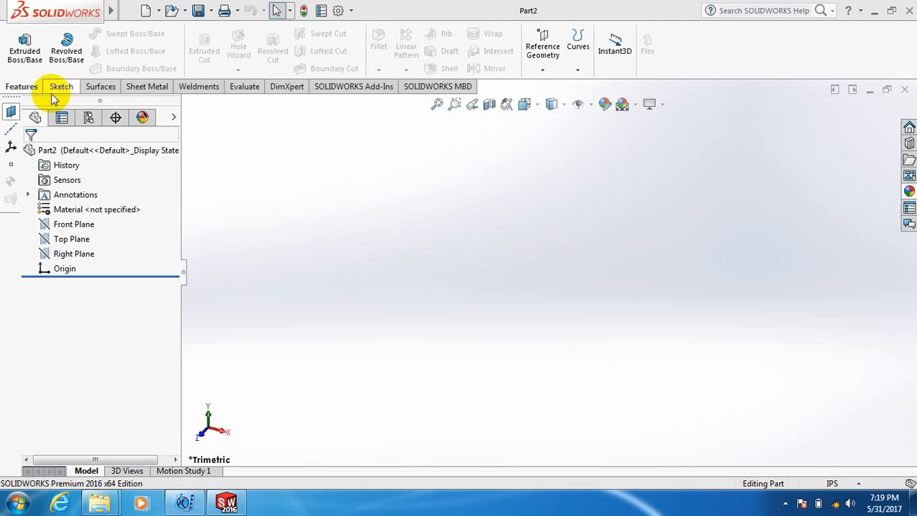
Step: Start a new sketch from the Sketch tab for the origin-centred circle on Top Plane
{"action": "left_click", "coordinate": [58, 86]}
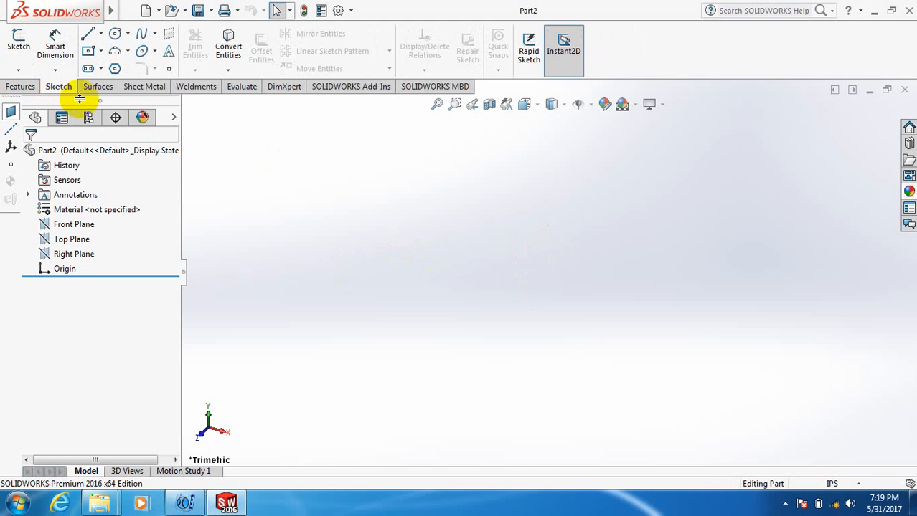
{"action": "left_click", "coordinate": [18, 38]}
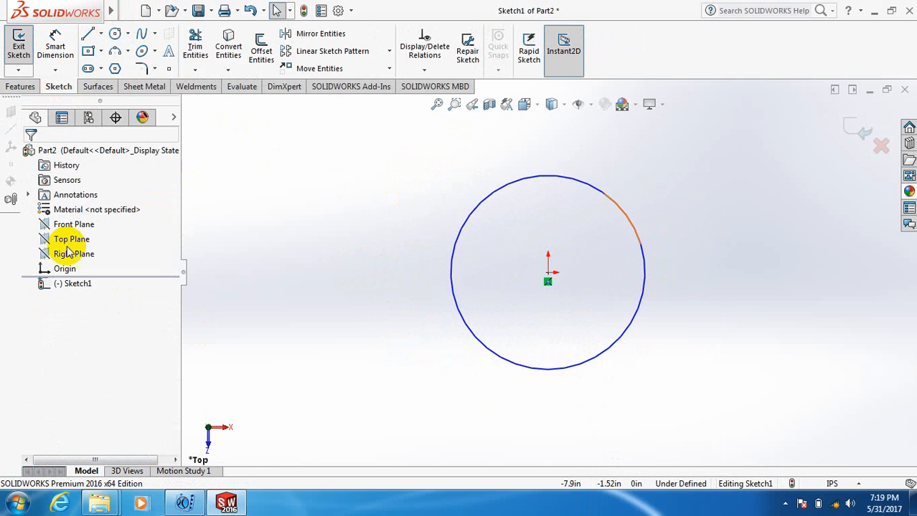
Step: Close the circle sketch and start a second sketch on the Front Plane
{"action": "left_click", "coordinate": [72, 225]}
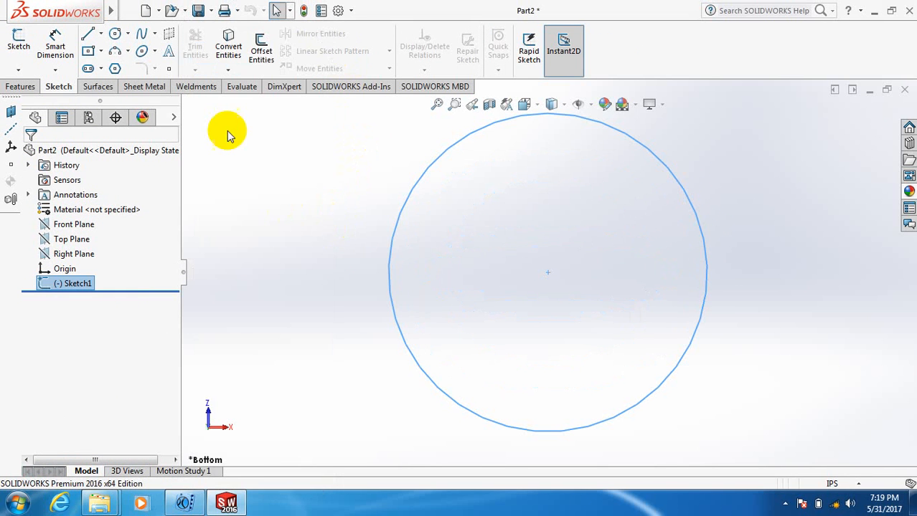
{"action": "left_click", "coordinate": [74, 225]}
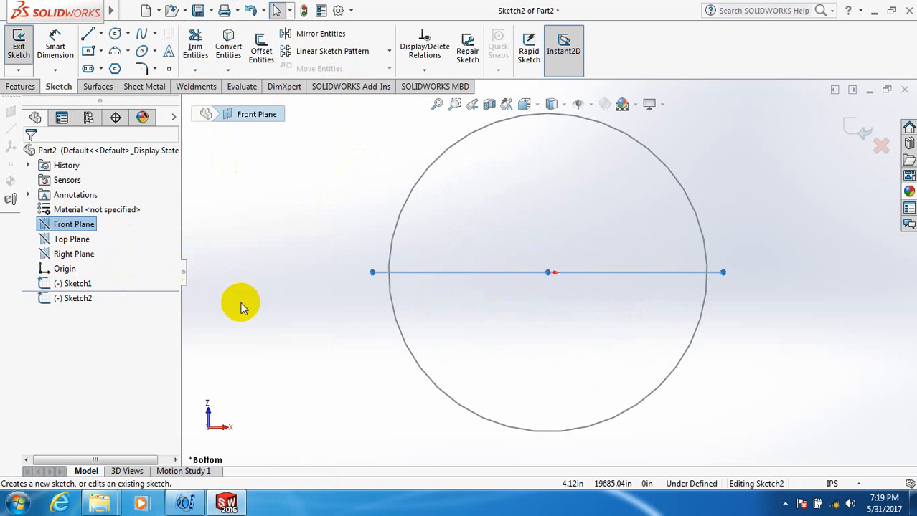
{"action": "mouse_move", "coordinate": [327, 289]}
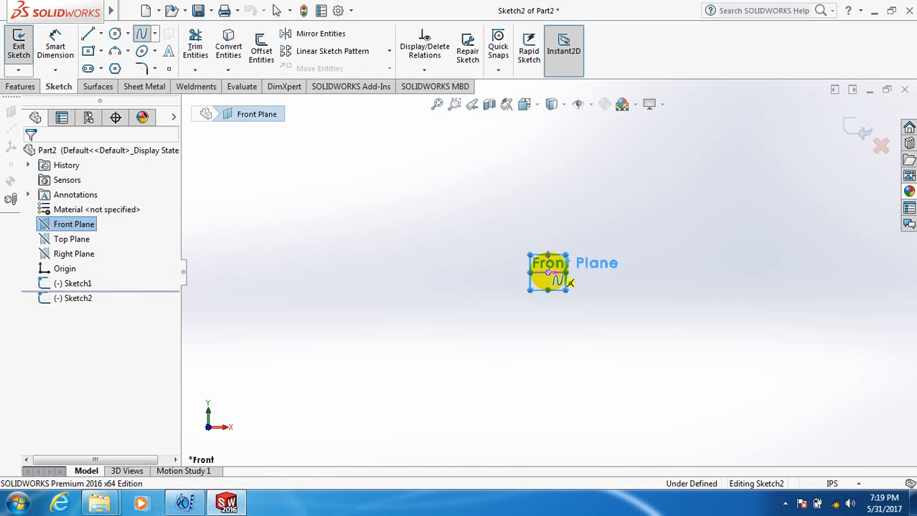
Step: Draw an S-curve spline downward from the origin and exit the sketch
{"action": "left_click", "coordinate": [508, 331]}
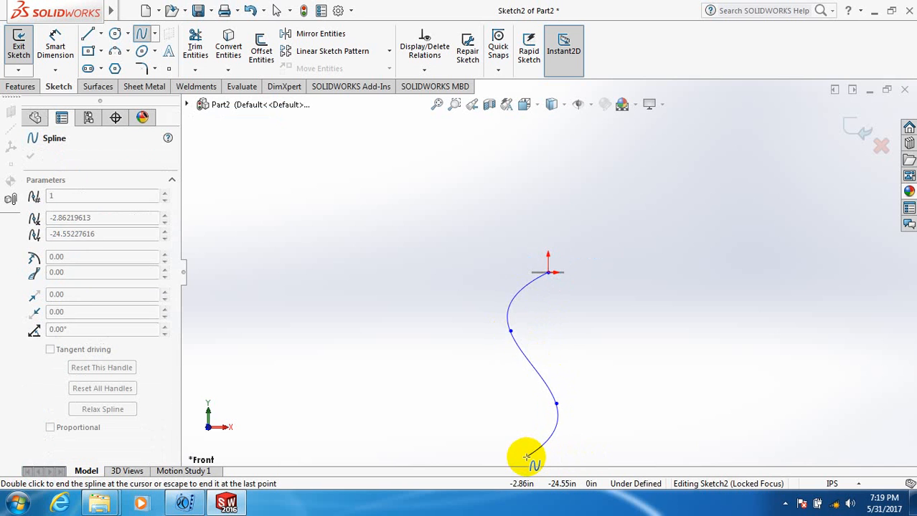
{"action": "left_click_drag", "start_coordinate": [527, 458], "coordinate": [538, 455]}
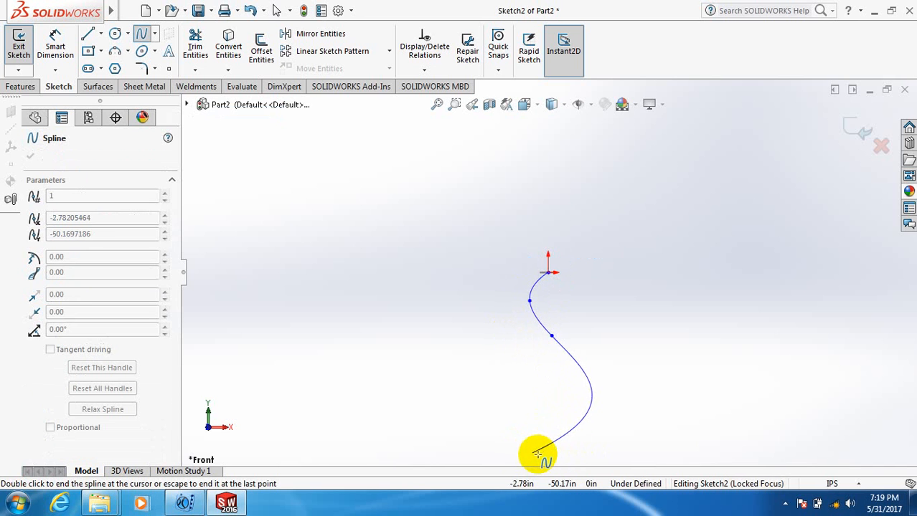
{"action": "left_click_drag", "start_coordinate": [538, 456], "coordinate": [542, 443]}
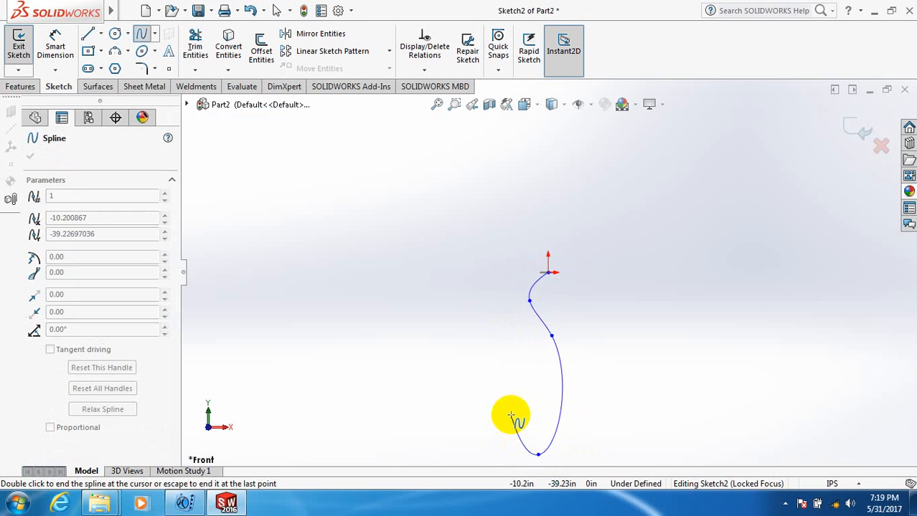
{"action": "right_click", "coordinate": [511, 416]}
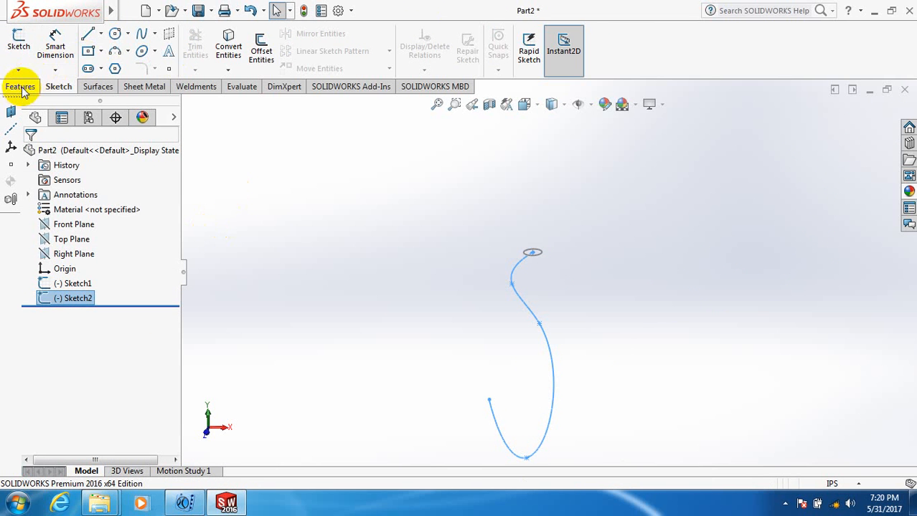
Step: Create a Swept Boss/Base with the circle (Sketch1) as profile along the spline path
{"action": "left_click", "coordinate": [115, 39]}
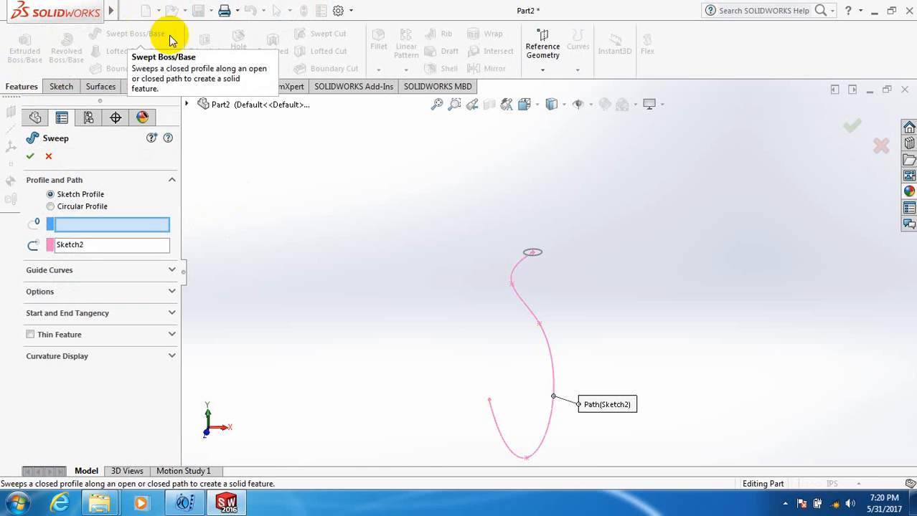
{"action": "left_click", "coordinate": [532, 252]}
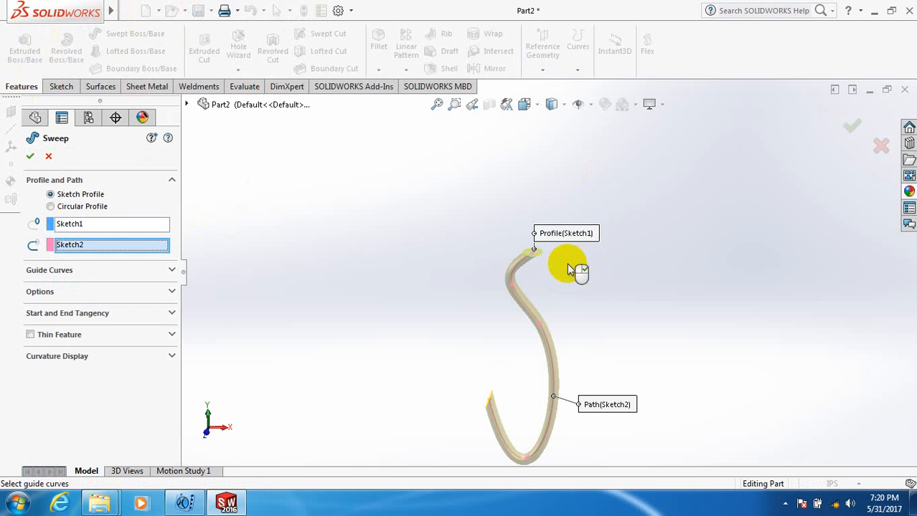
{"action": "mouse_move", "coordinate": [593, 285]}
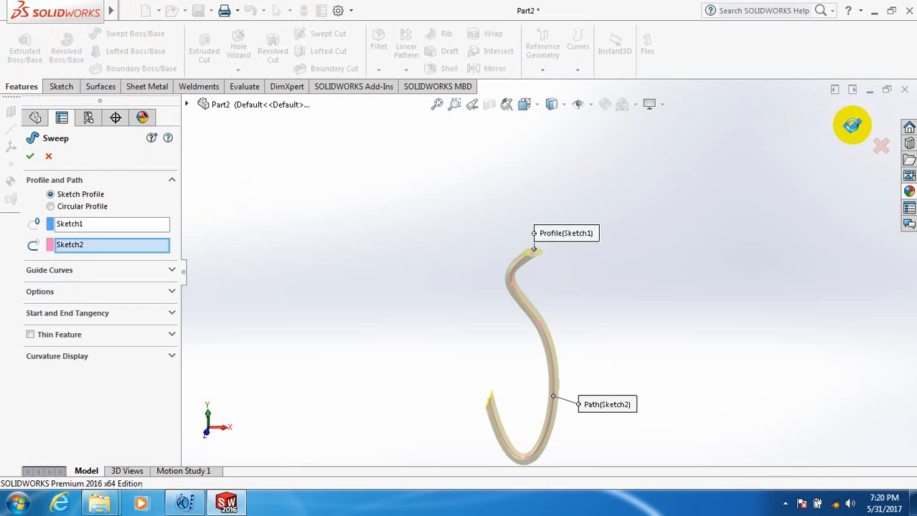
{"action": "left_click", "coordinate": [30, 156]}
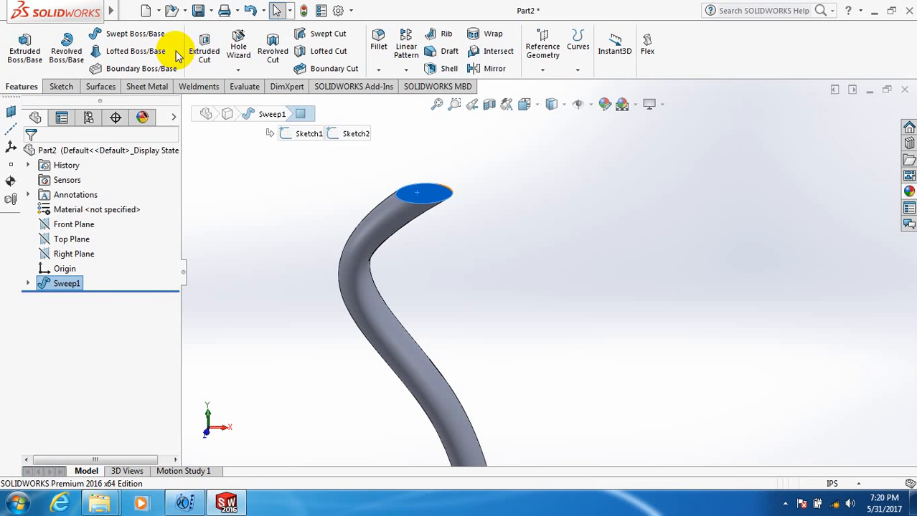
Step: Draw a concentric circle of about 1.4 in radius on the top end face
{"action": "left_click", "coordinate": [58, 86]}
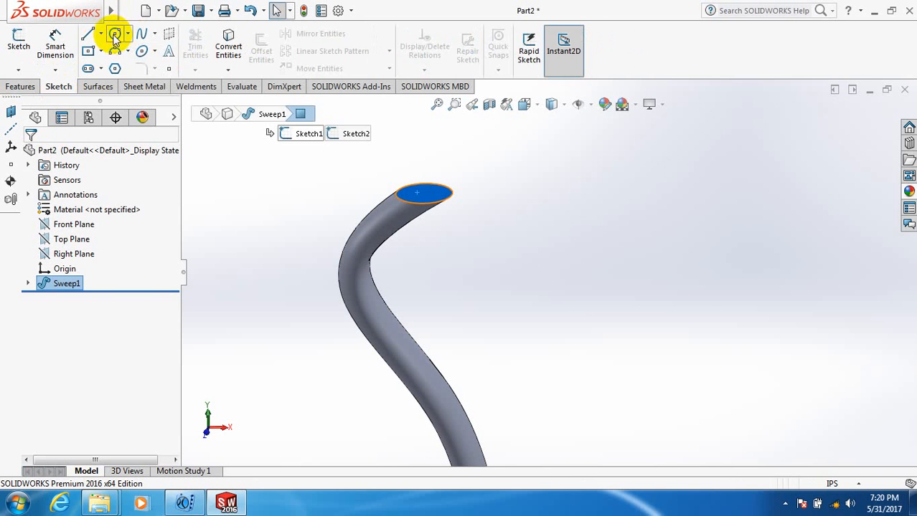
{"action": "left_click", "coordinate": [115, 34]}
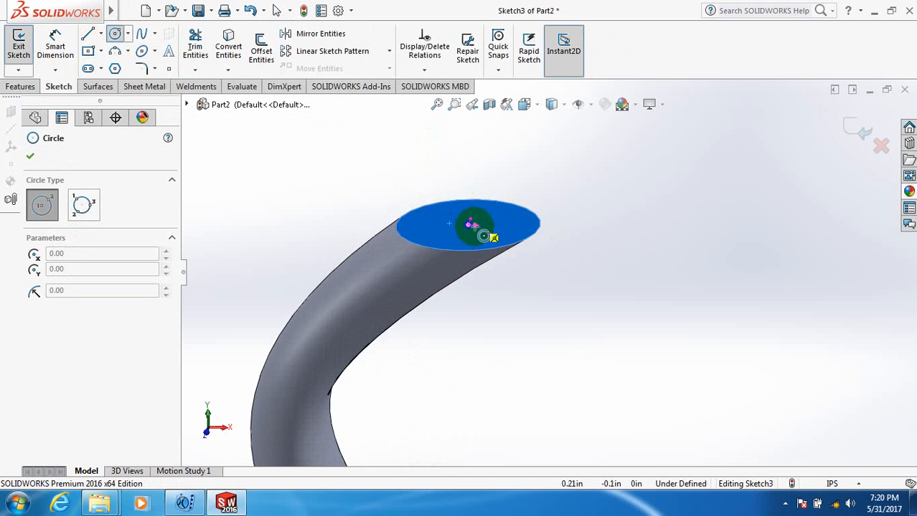
{"action": "left_click_drag", "start_coordinate": [470, 224], "coordinate": [502, 247]}
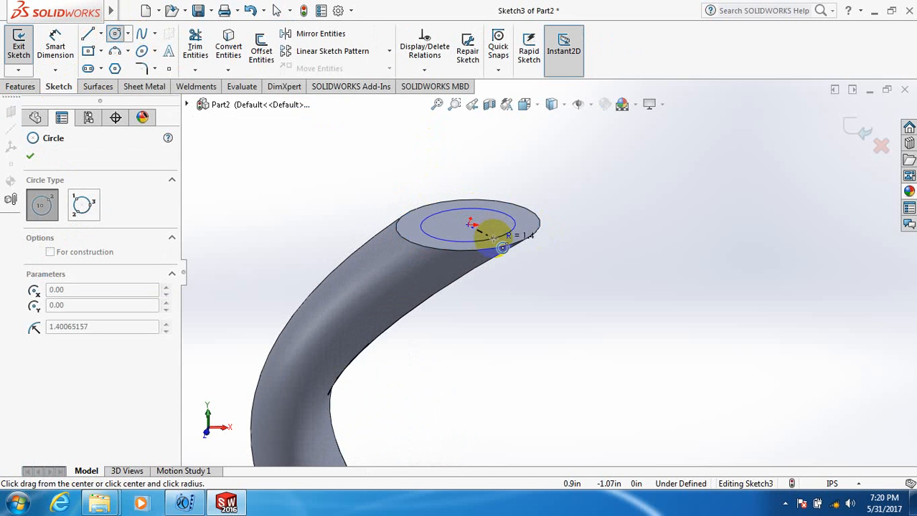
{"action": "right_click", "coordinate": [502, 247]}
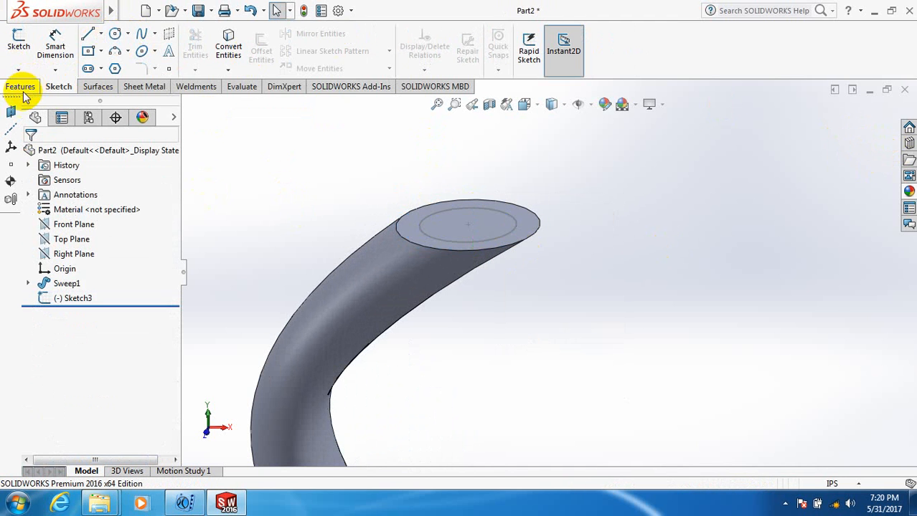
Step: Create a Swept Cut with Sketch3 as profile and Sketch2 under Sweep1 as path
{"action": "left_click", "coordinate": [21, 86]}
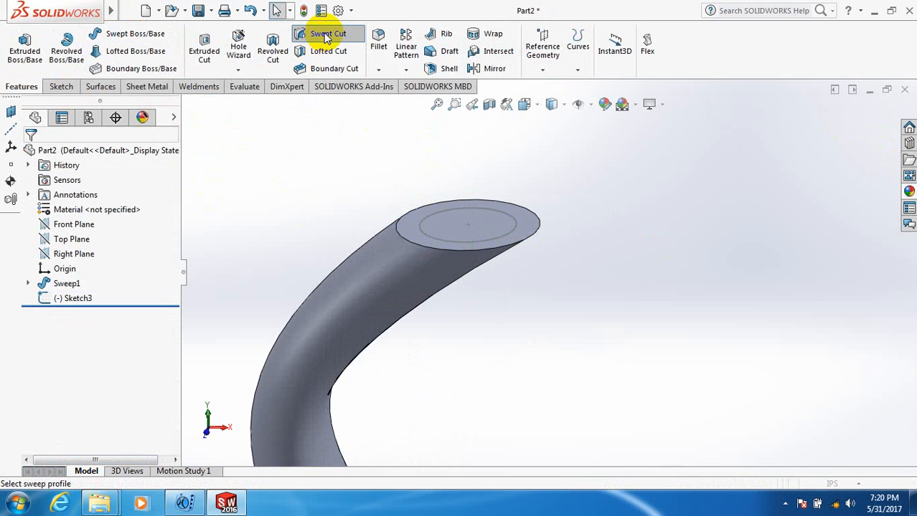
{"action": "left_click", "coordinate": [333, 34]}
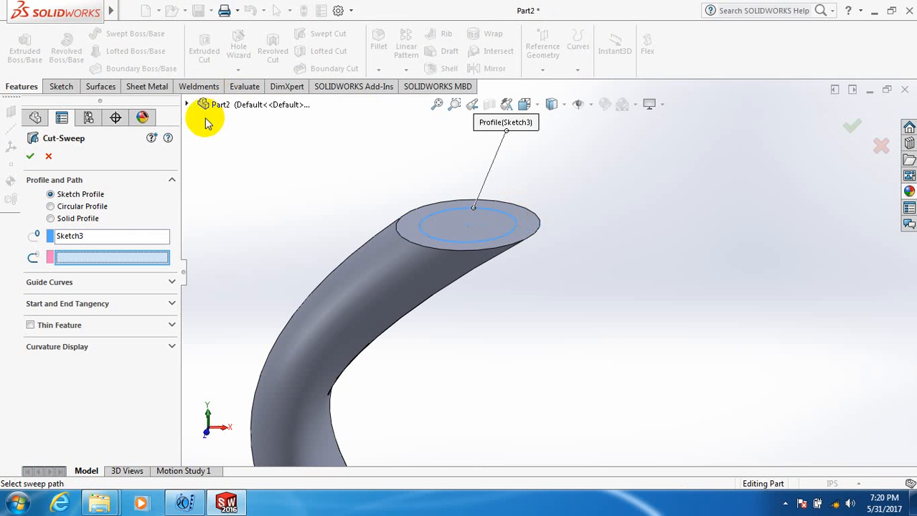
{"action": "left_click", "coordinate": [188, 104]}
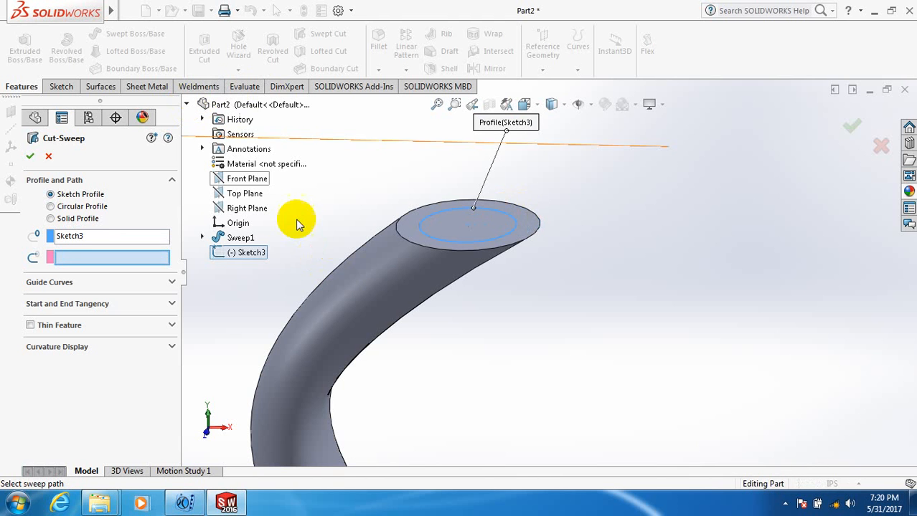
{"action": "left_click", "coordinate": [202, 237]}
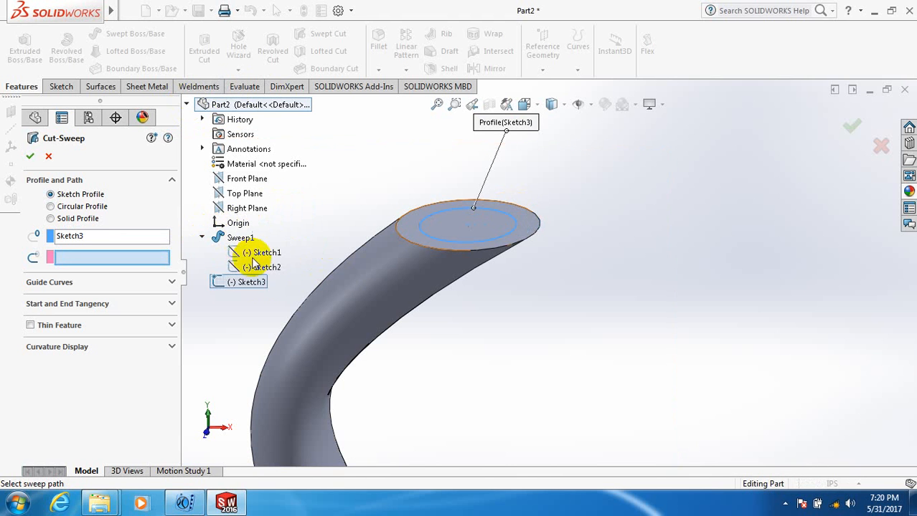
{"action": "left_click", "coordinate": [267, 266]}
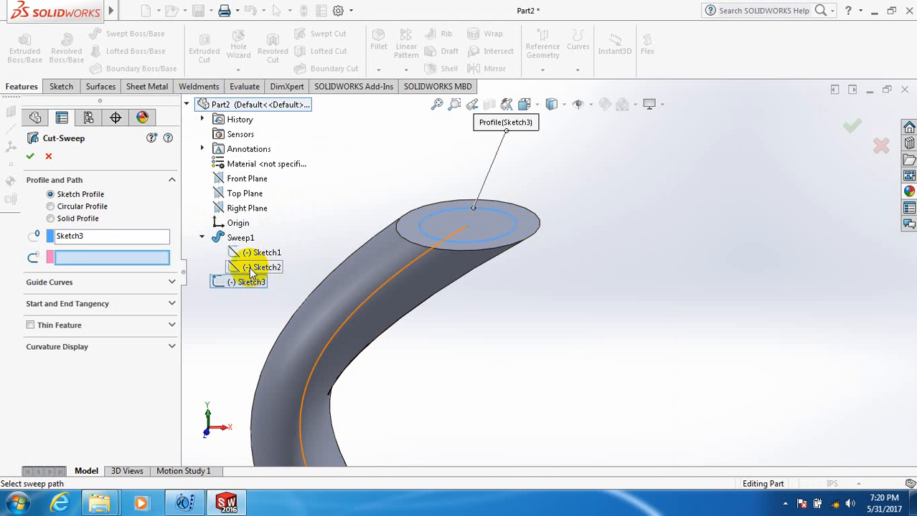
{"action": "left_click", "coordinate": [263, 268]}
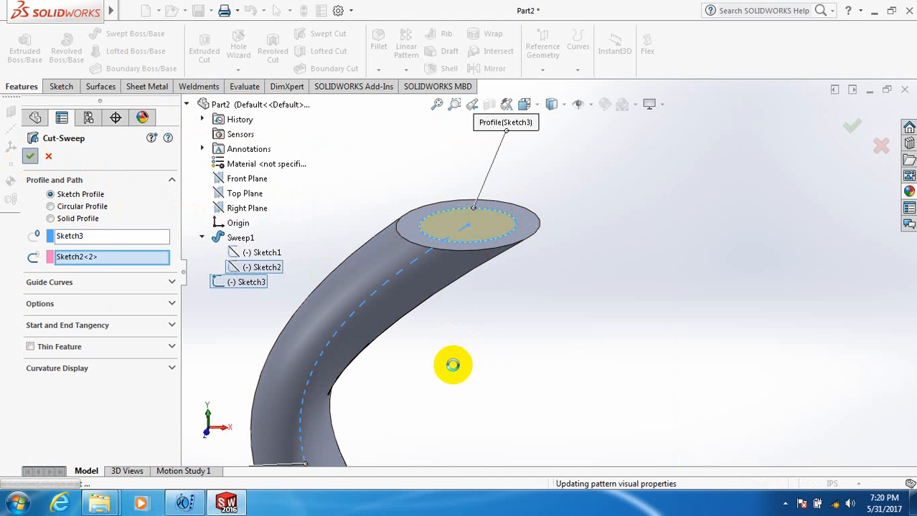
{"action": "left_click", "coordinate": [29, 156]}
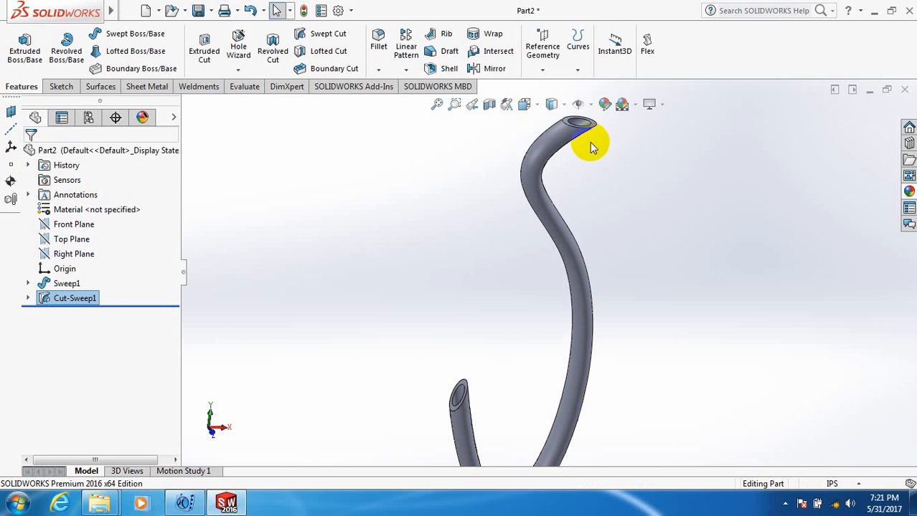
{"action": "mouse_move", "coordinate": [612, 142]}
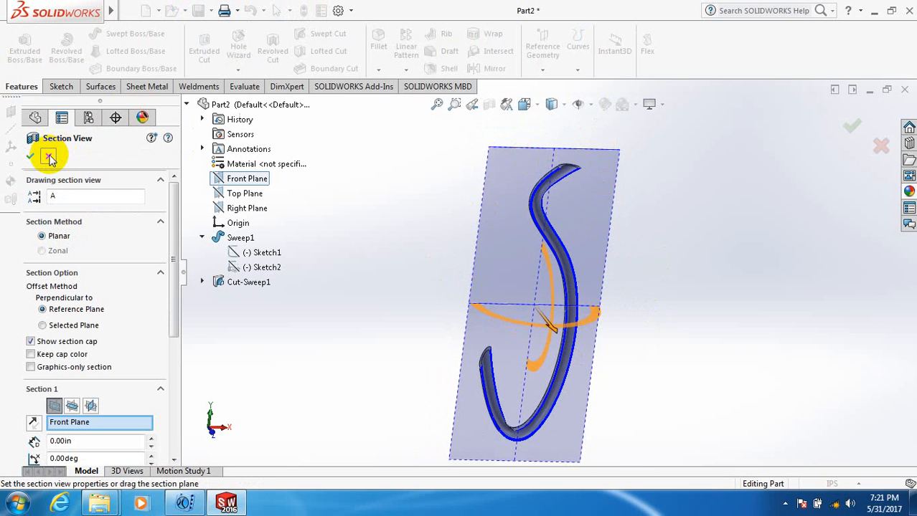
{"action": "left_click", "coordinate": [29, 157]}
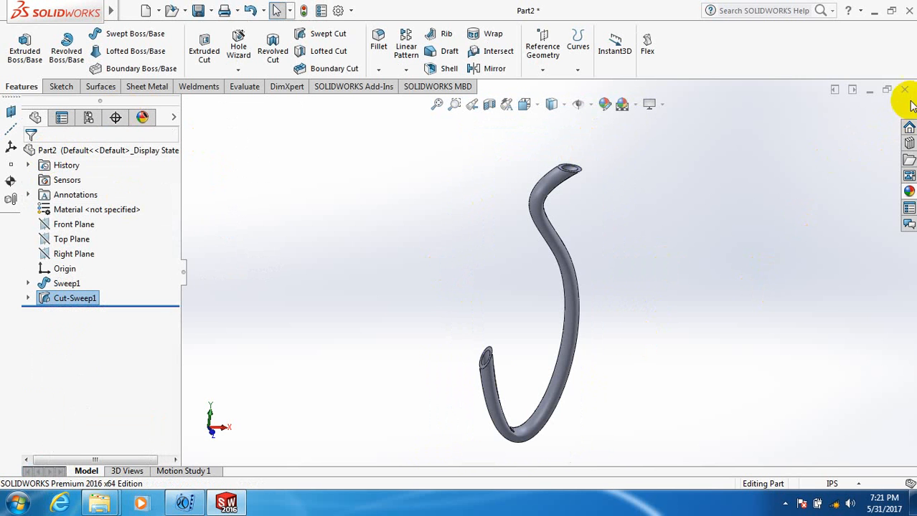